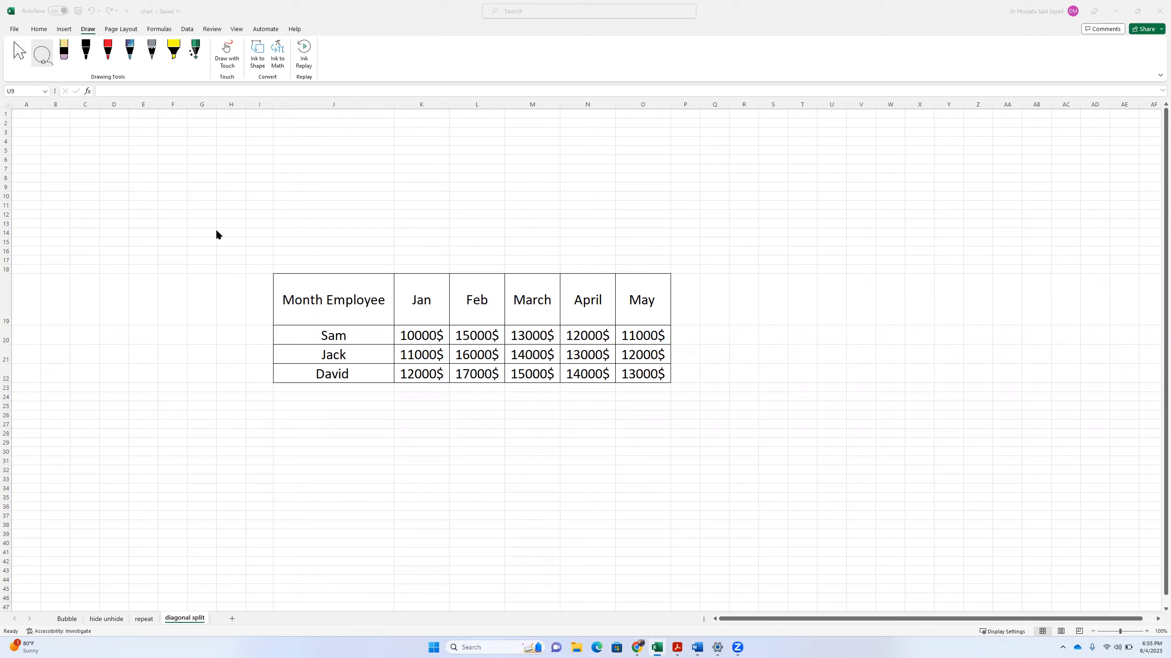
mouse_move(238, 334)
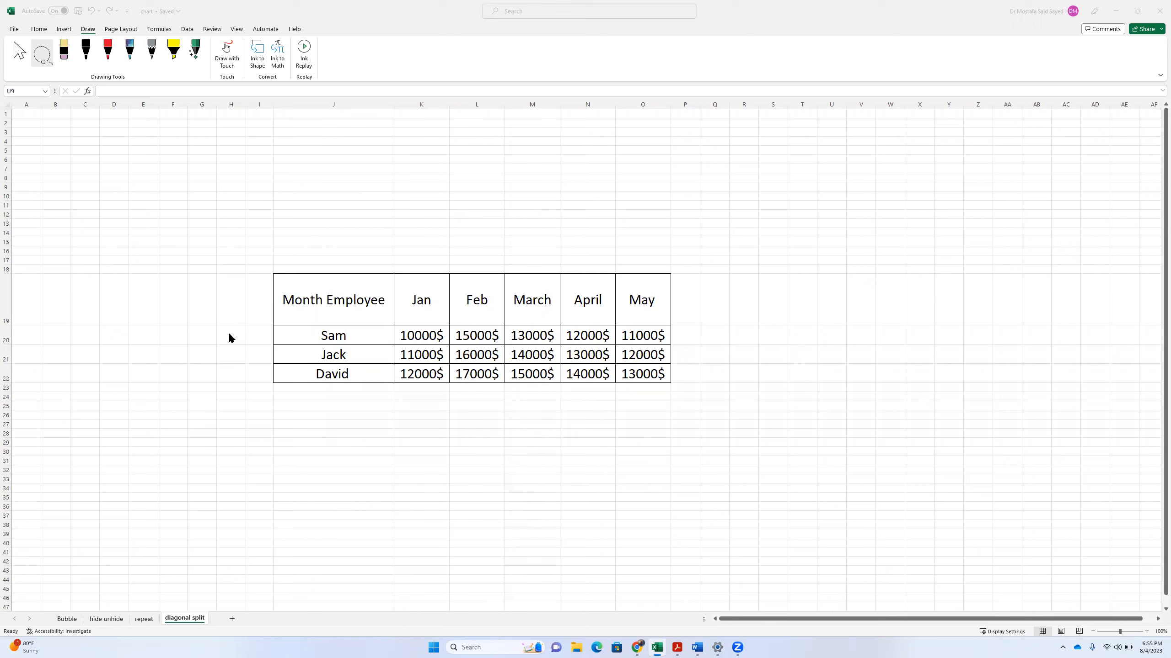
mouse_move(409, 348)
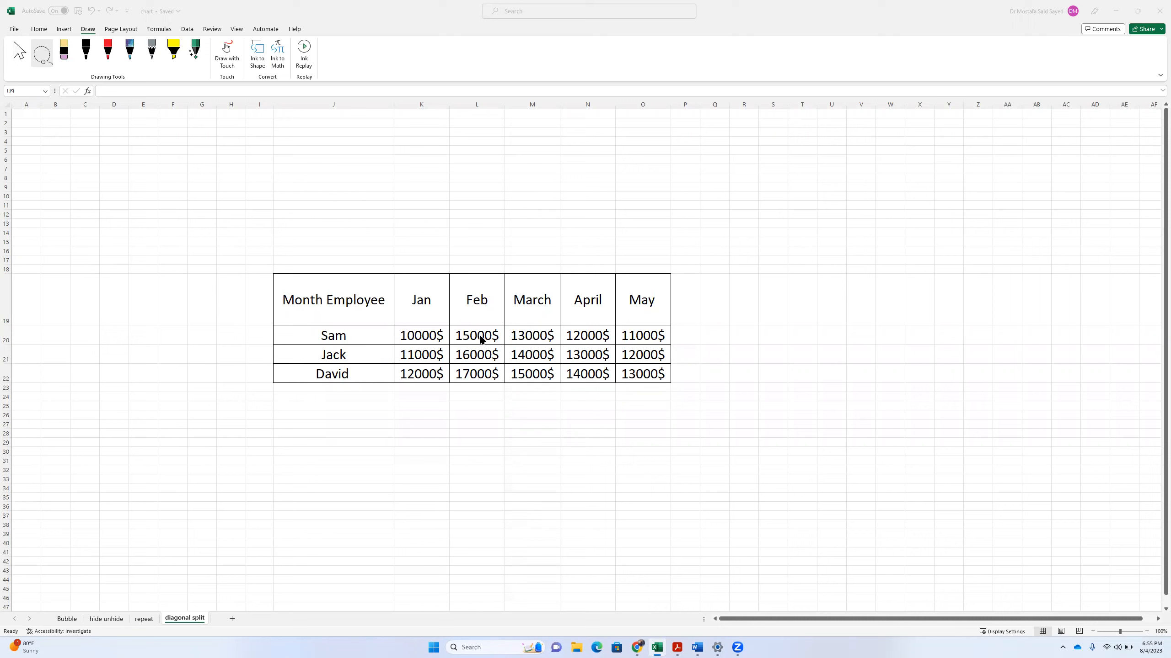
mouse_move(472, 314)
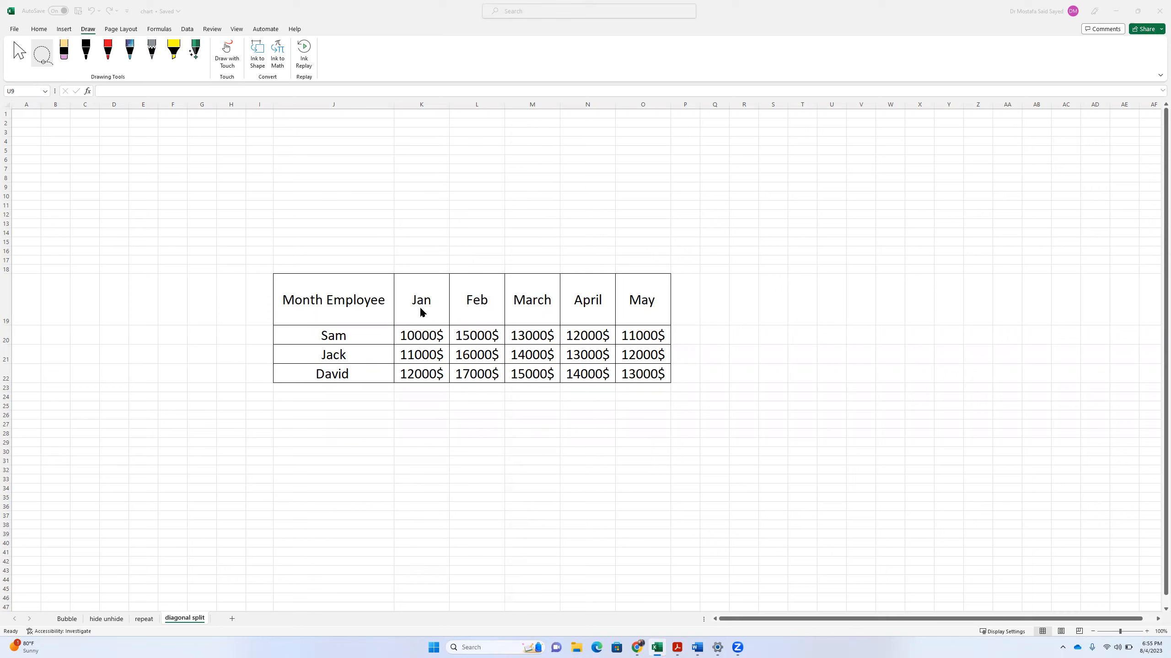
mouse_move(306, 407)
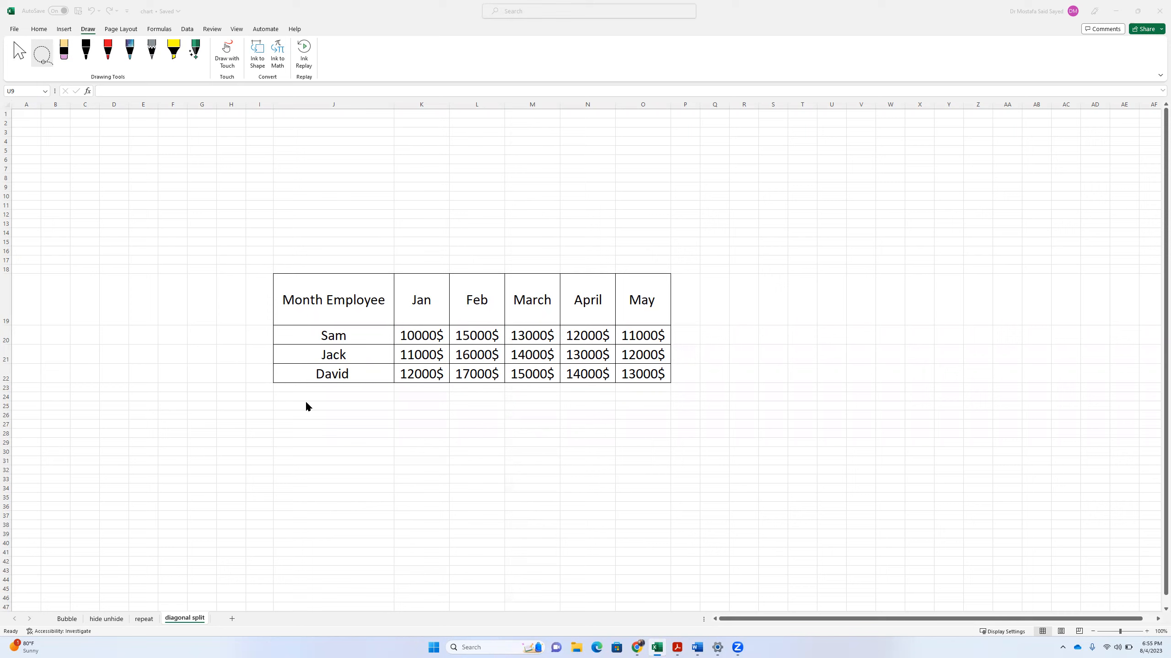
mouse_move(320, 340)
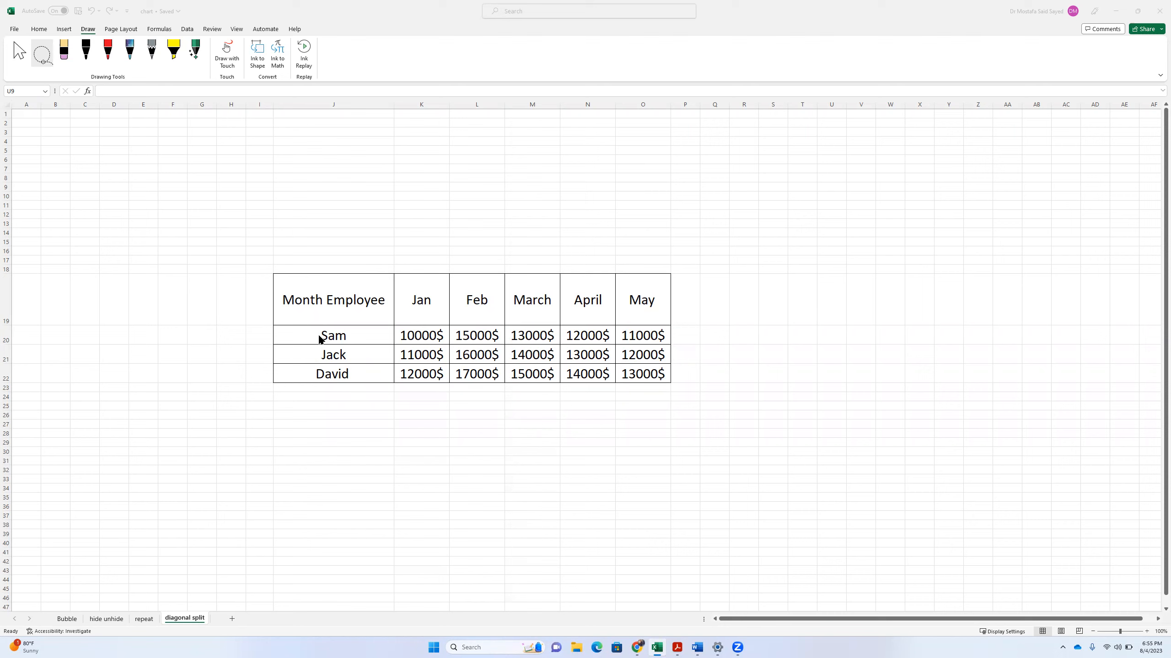
mouse_move(336, 314)
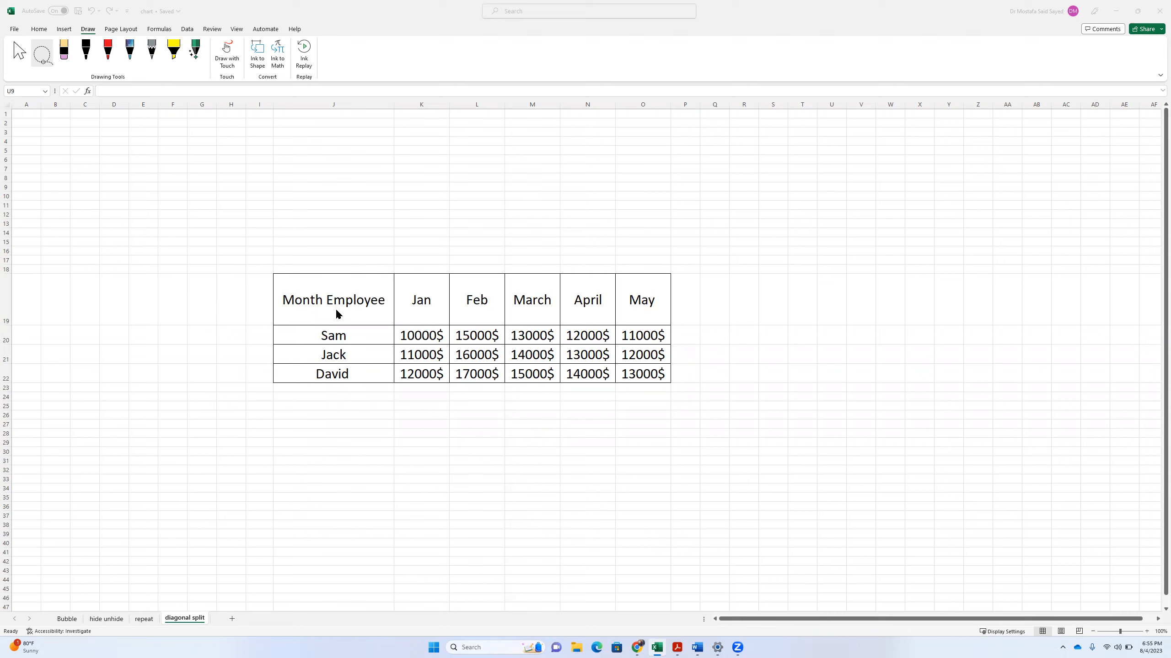
mouse_move(340, 306)
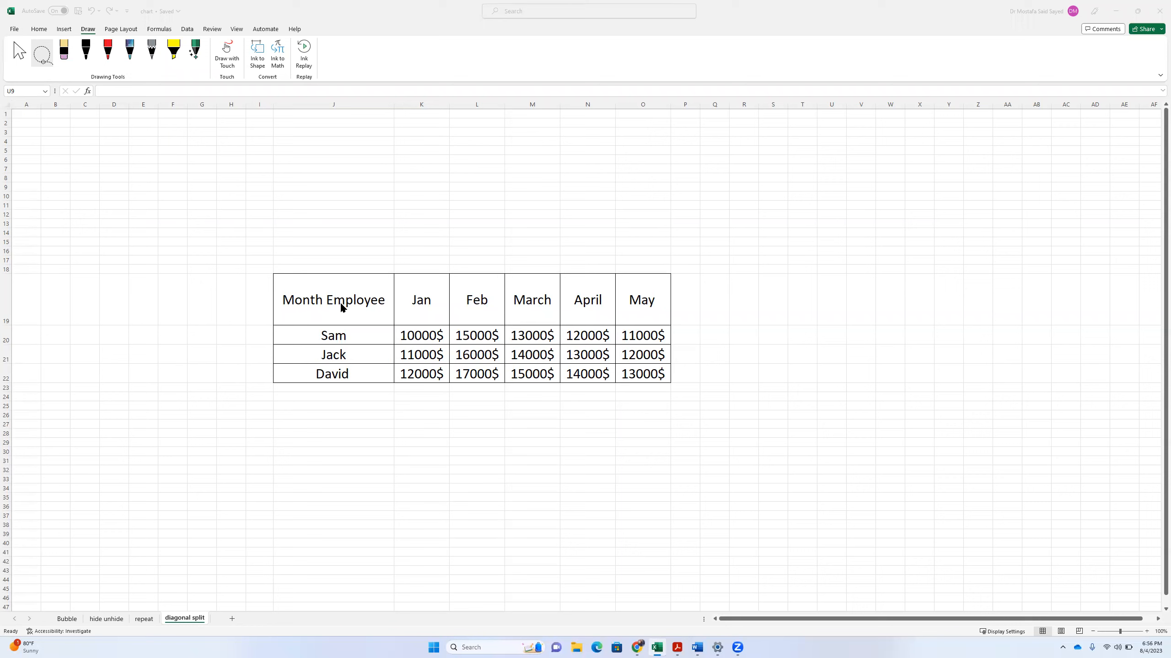
Ink a box beside the table with a diagonal line, 'Mon' and 'Emp.' labels, and an arrow.
left_click(227, 56)
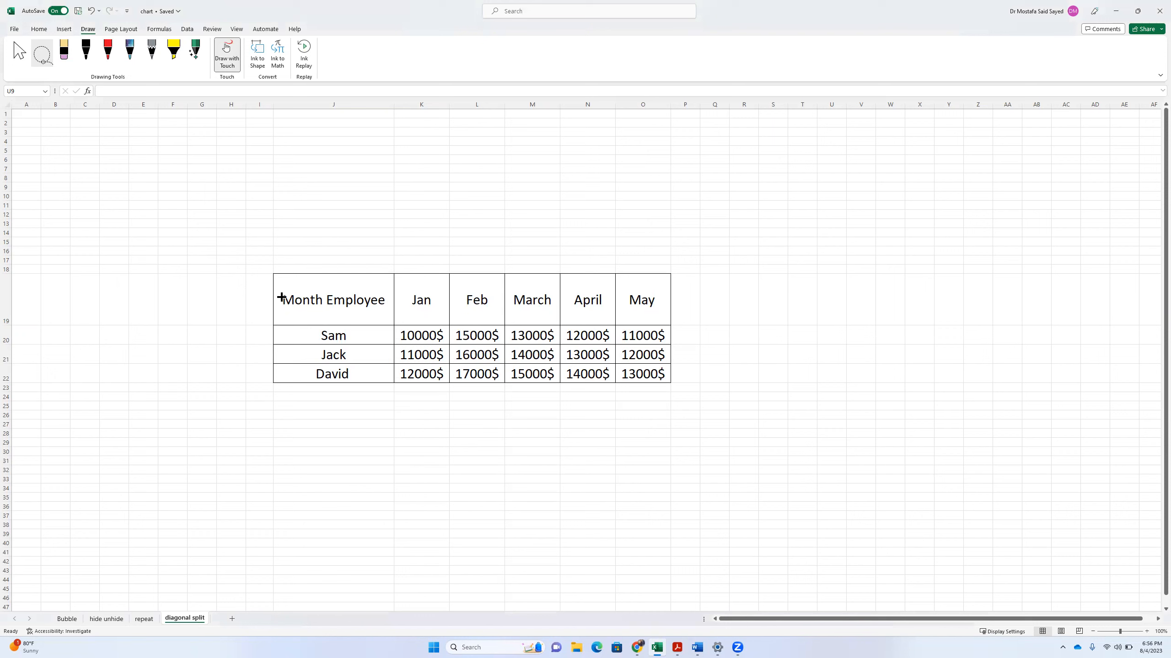
mouse_move(311, 300)
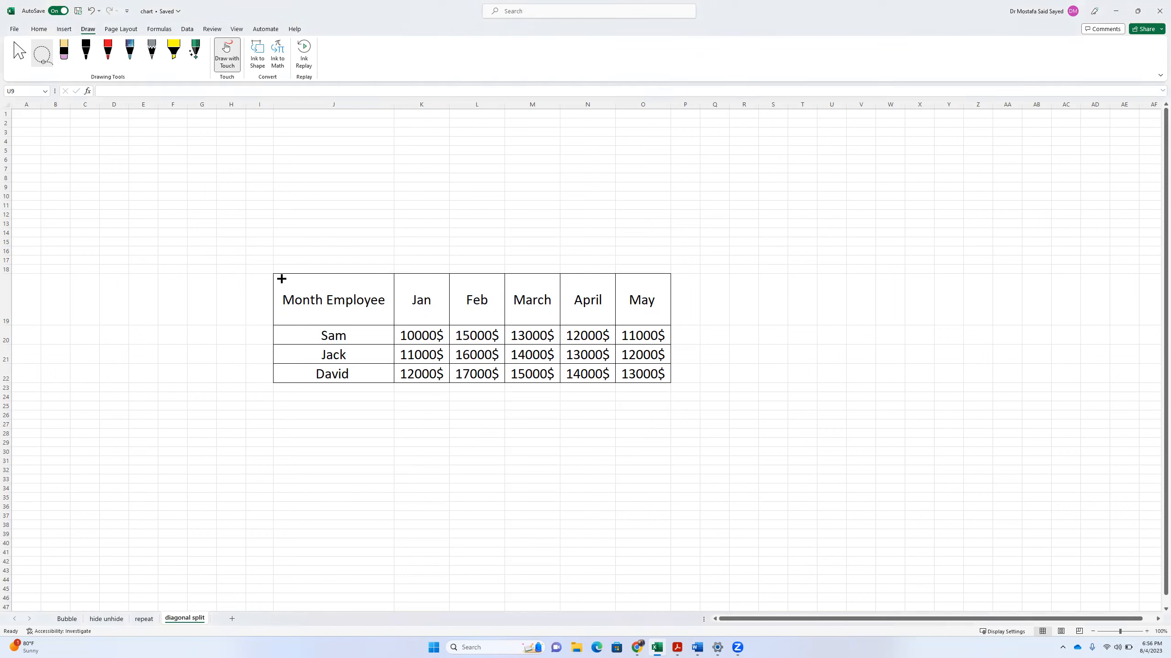
mouse_move(317, 291)
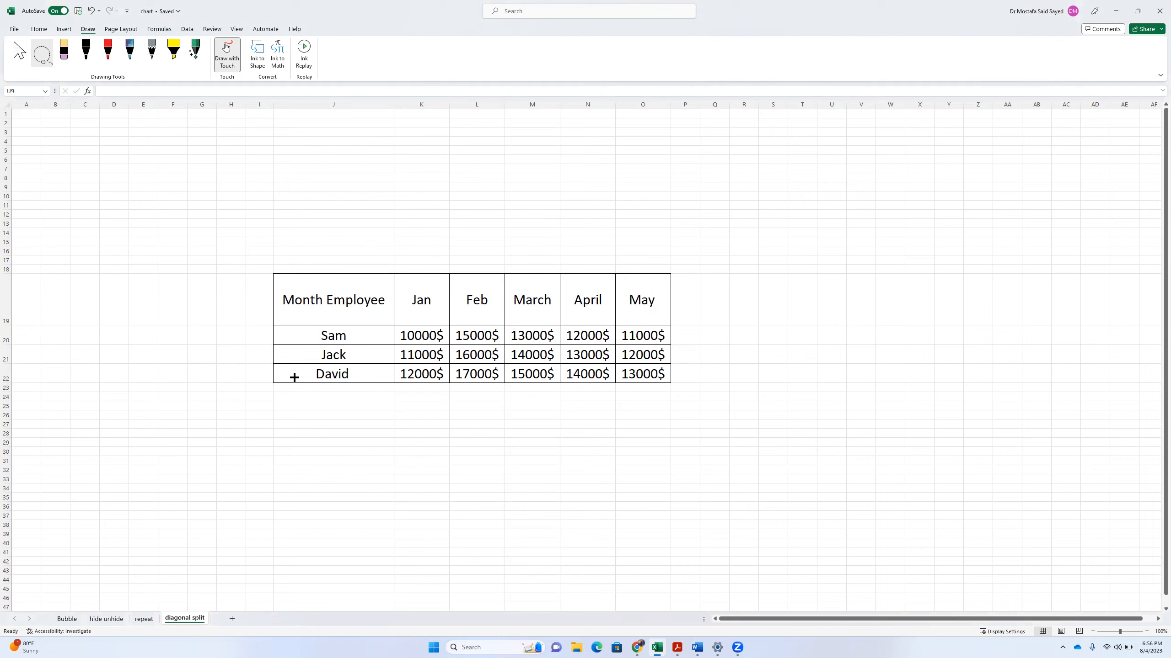
mouse_move(102, 168)
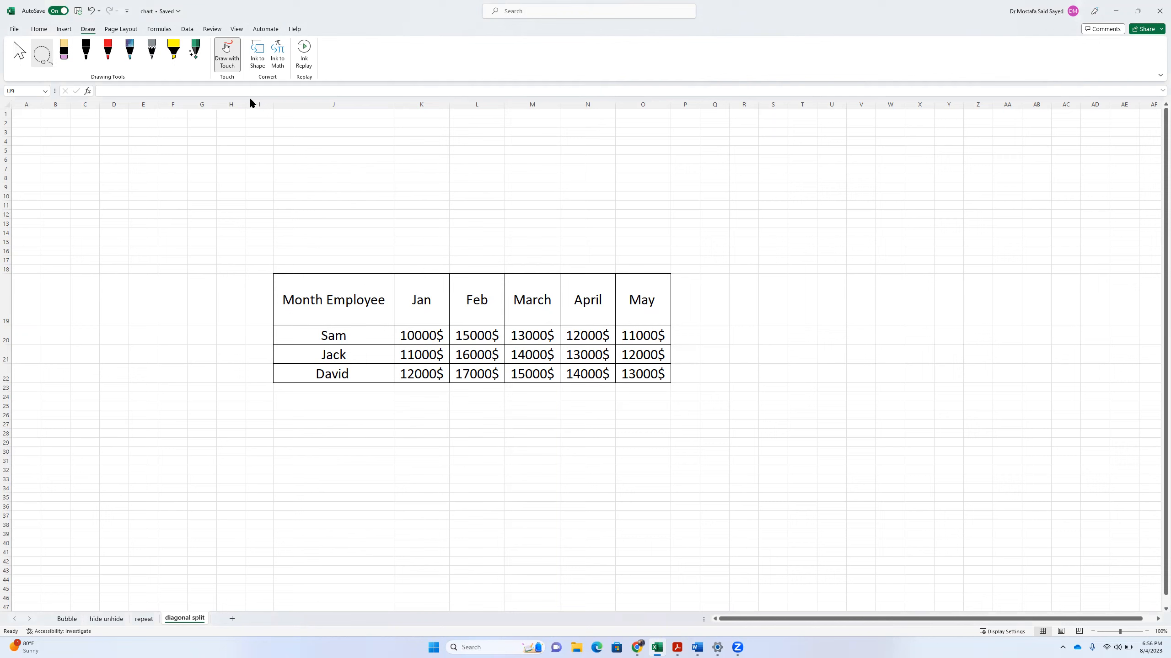
mouse_move(257, 74)
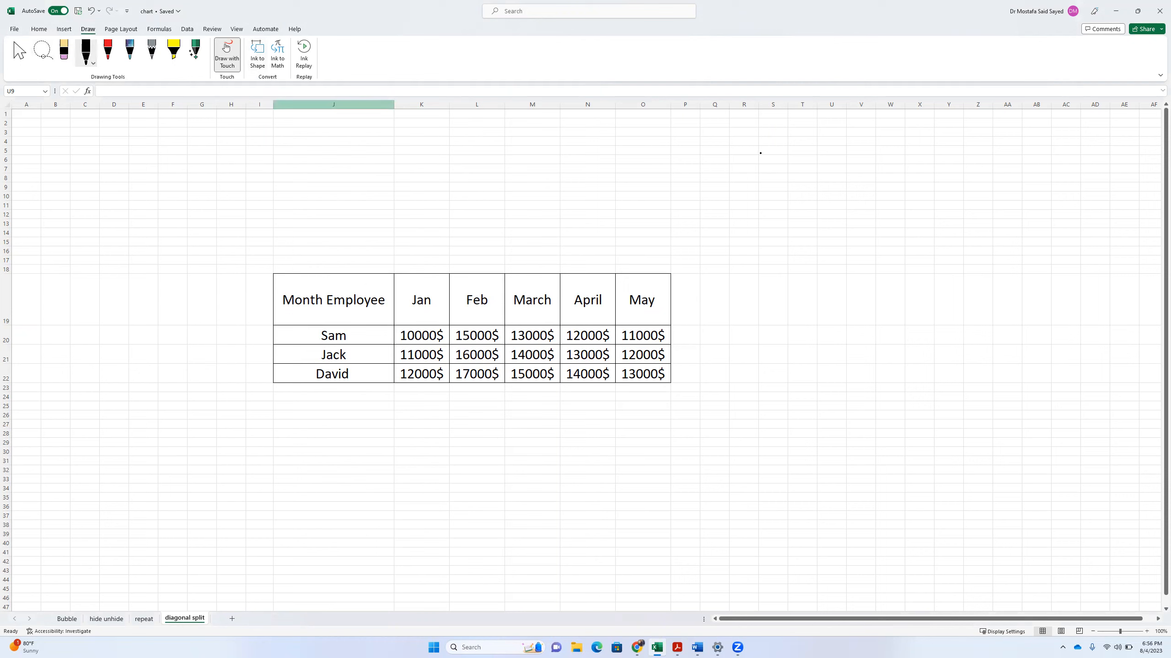
left_click_drag(757, 154, 874, 157)
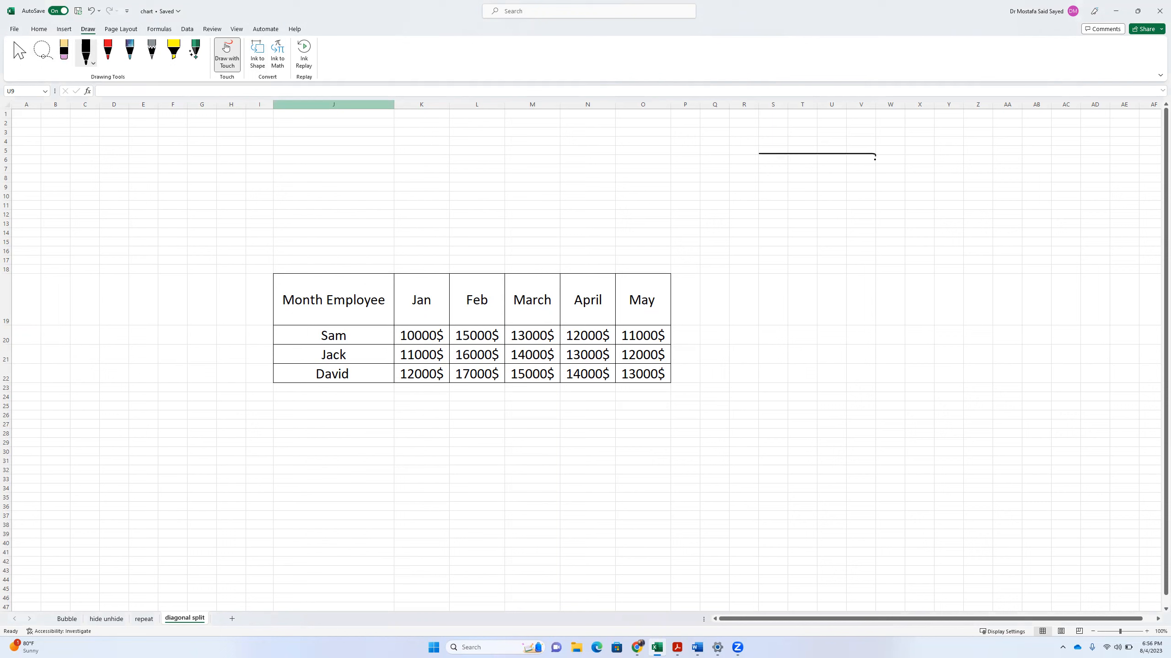
left_click_drag(873, 158, 762, 218)
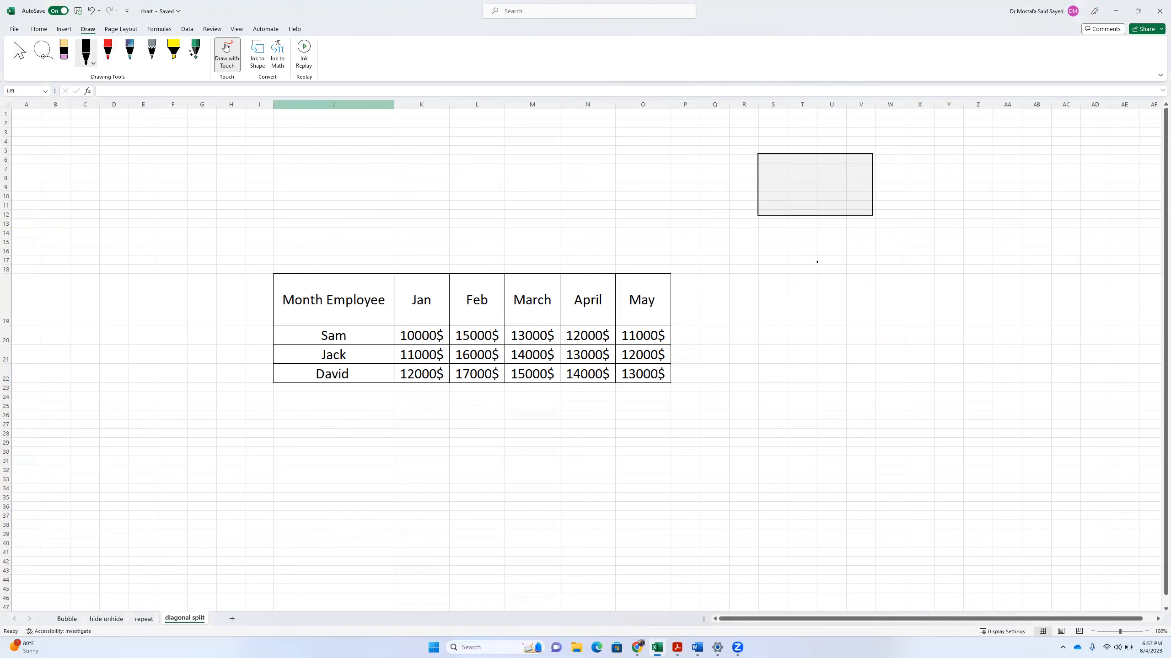
mouse_move(958, 211)
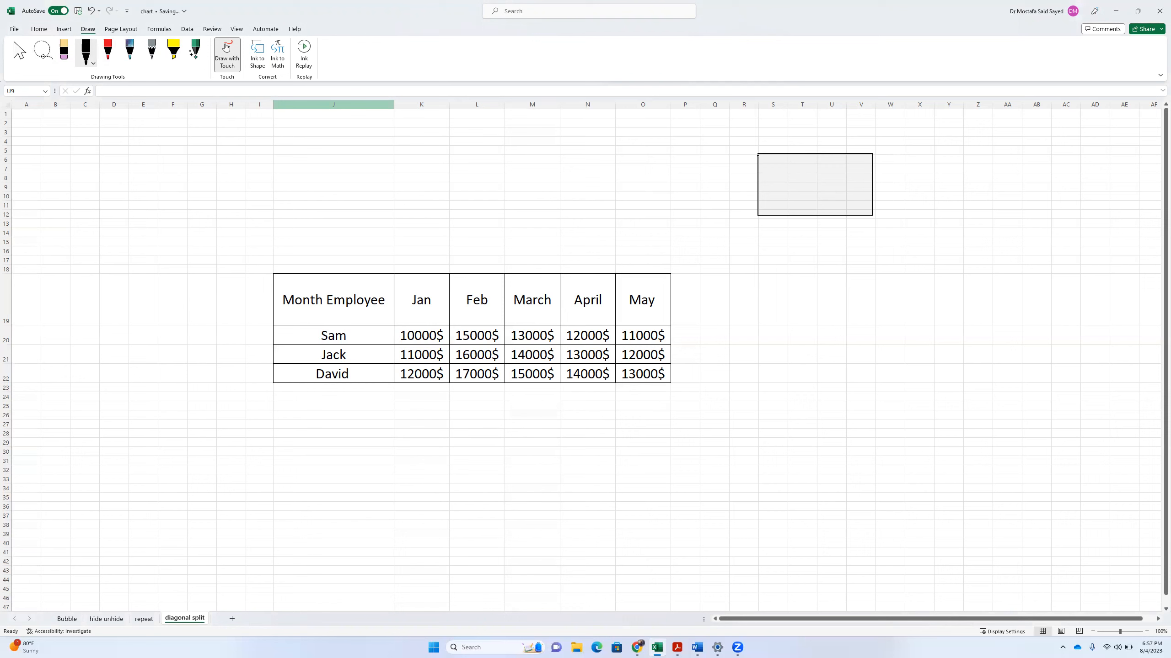
left_click_drag(760, 157, 808, 187)
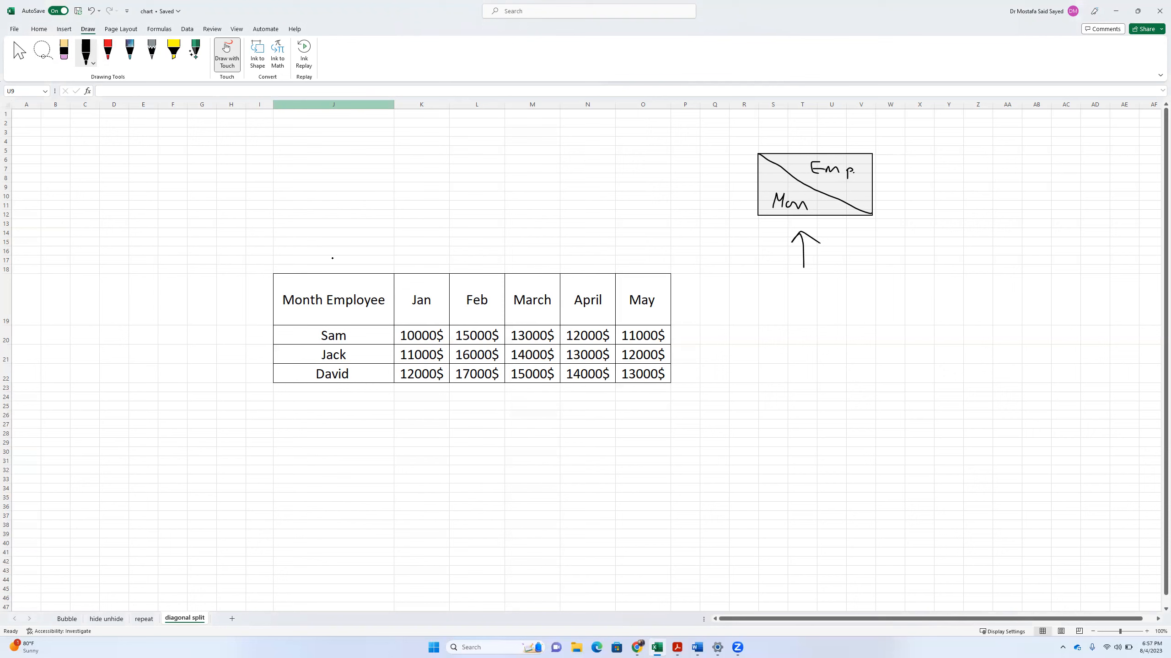
left_click(18, 49)
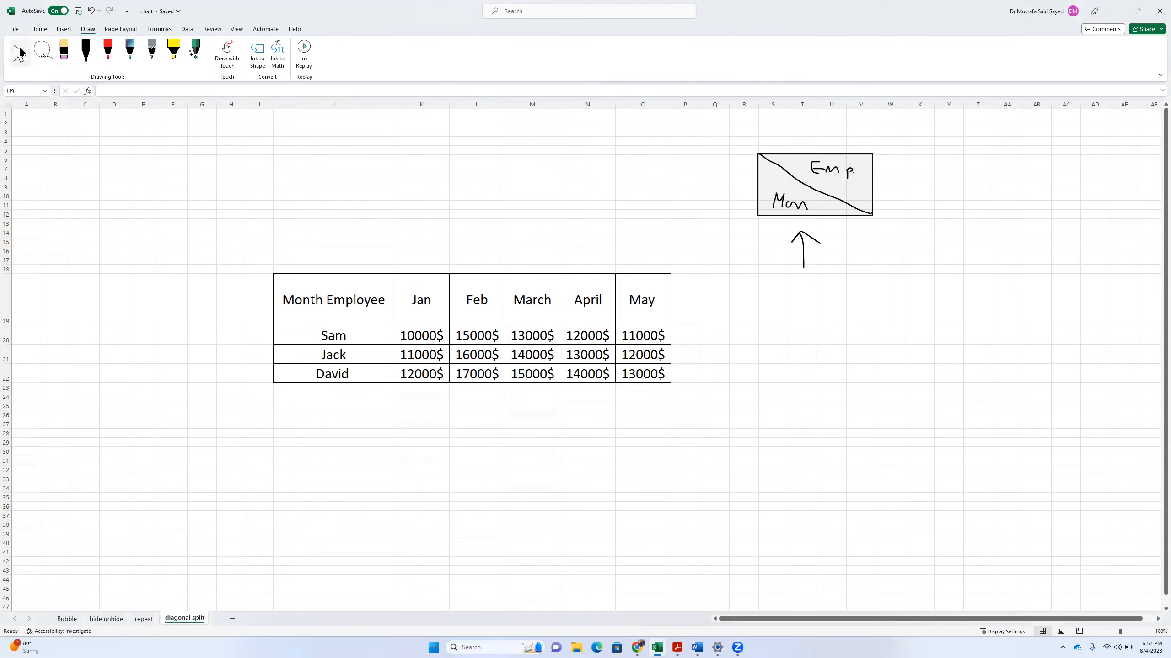
Bring up the shortcut menu for the 'Month Employee' header cell J19.
left_click(39, 28)
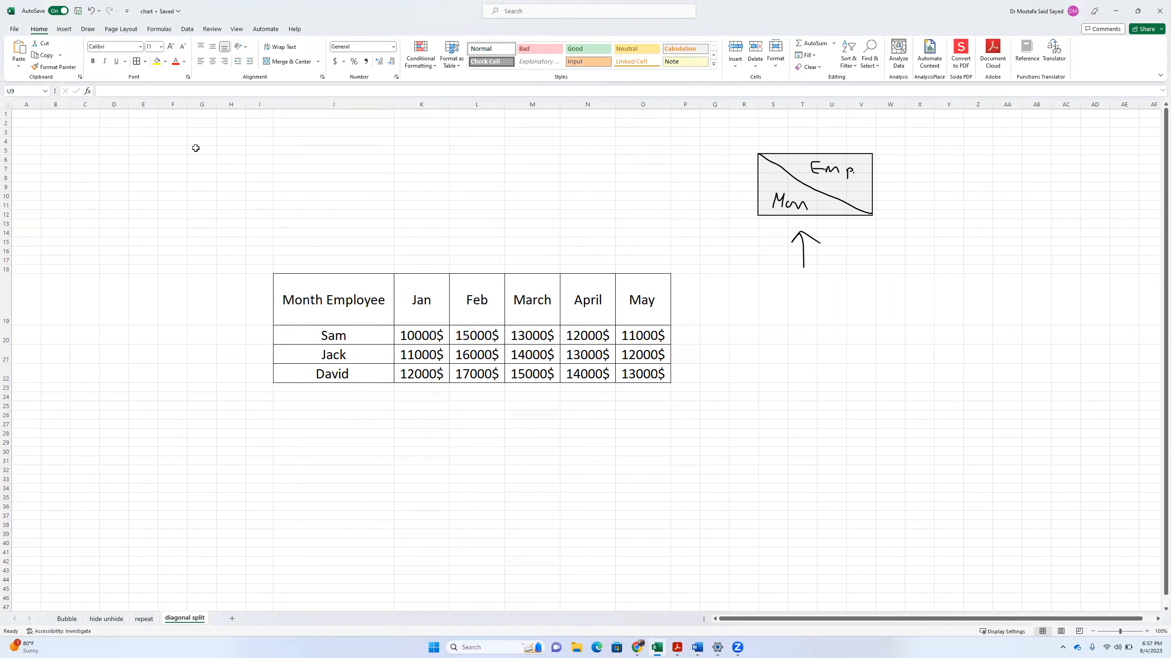
mouse_move(263, 228)
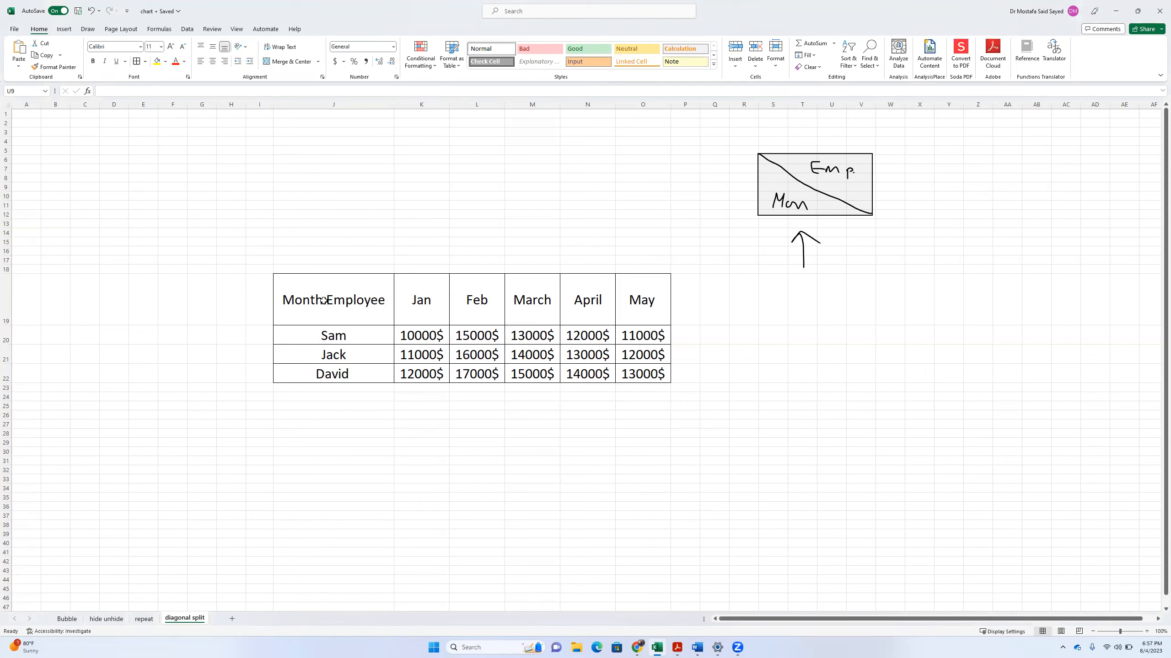
right_click(333, 299)
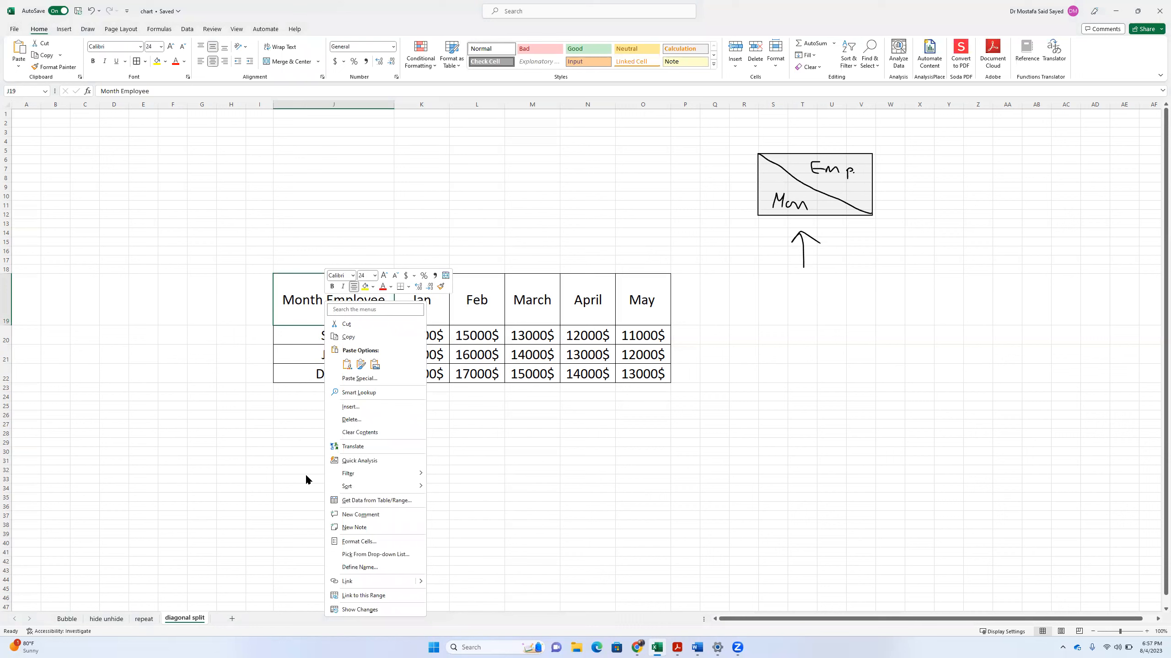
mouse_move(381, 542)
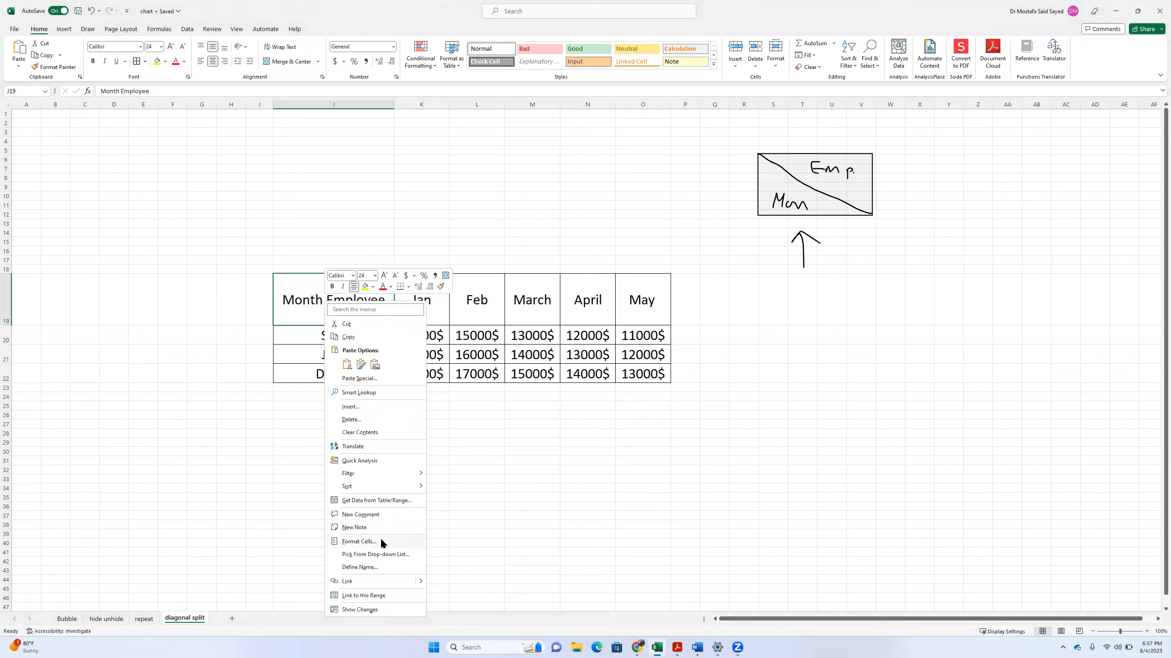
Apply a top-left to bottom-right diagonal border to J19 through Format Cells.
left_click(357, 541)
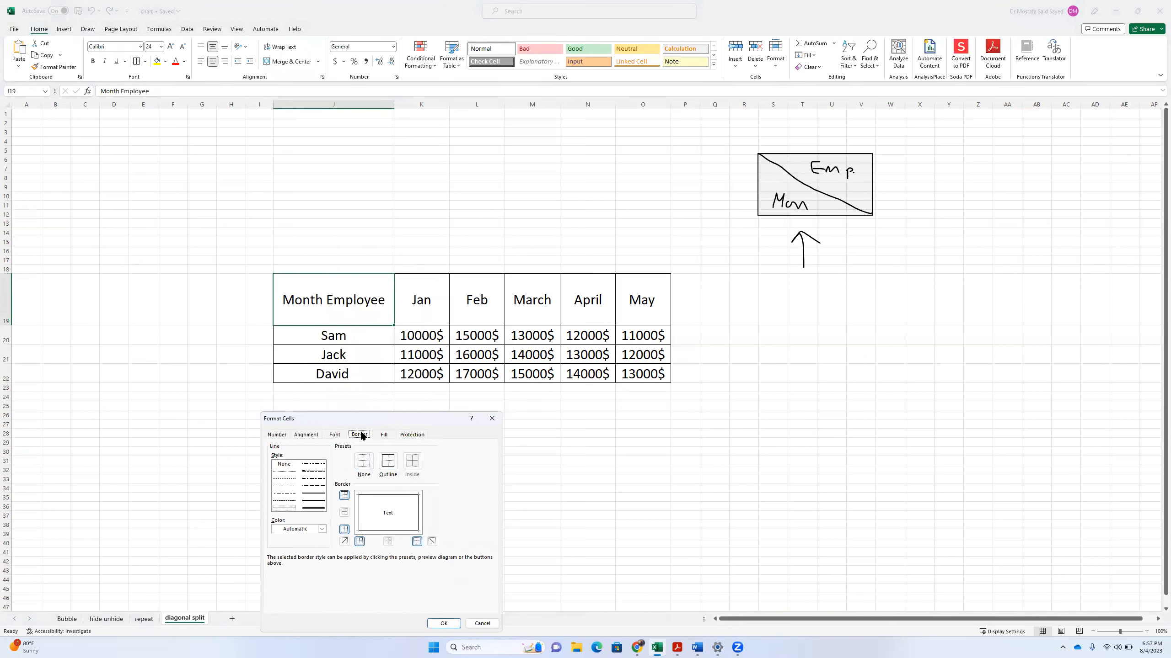
left_click(383, 434)
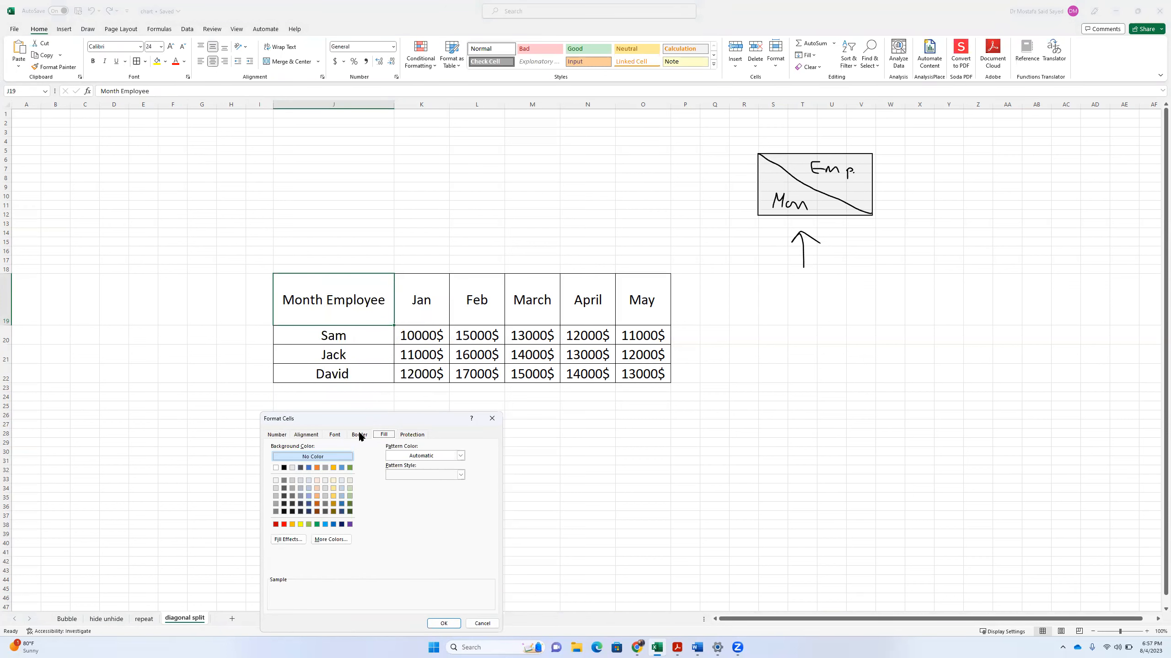
left_click(359, 434)
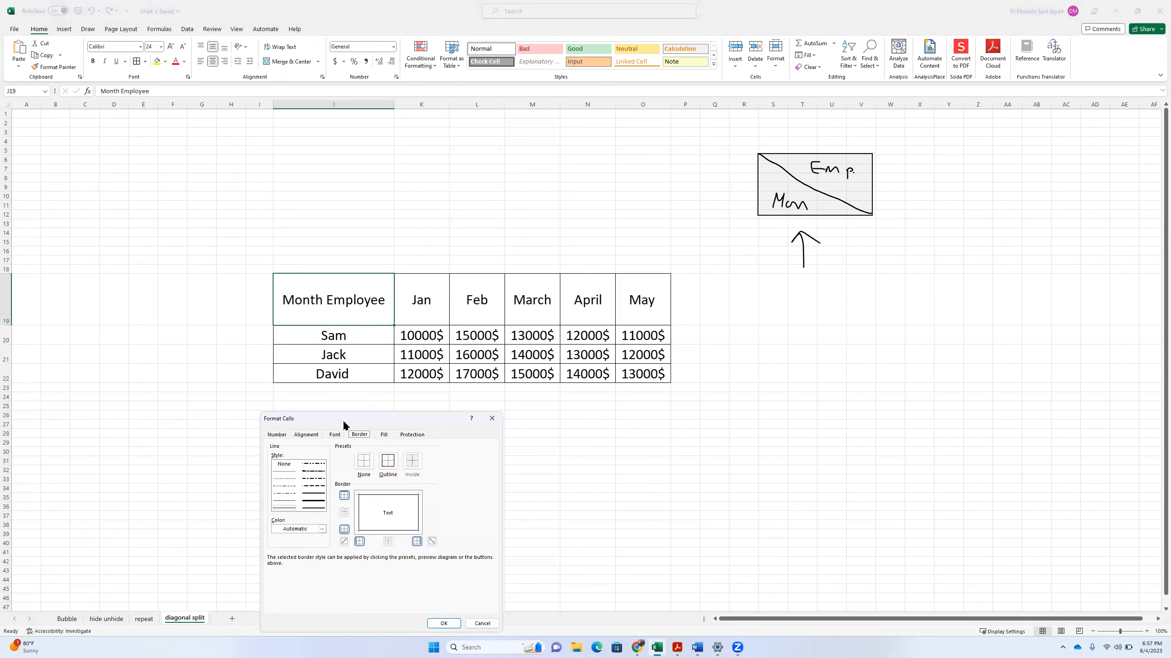
mouse_move(366, 504)
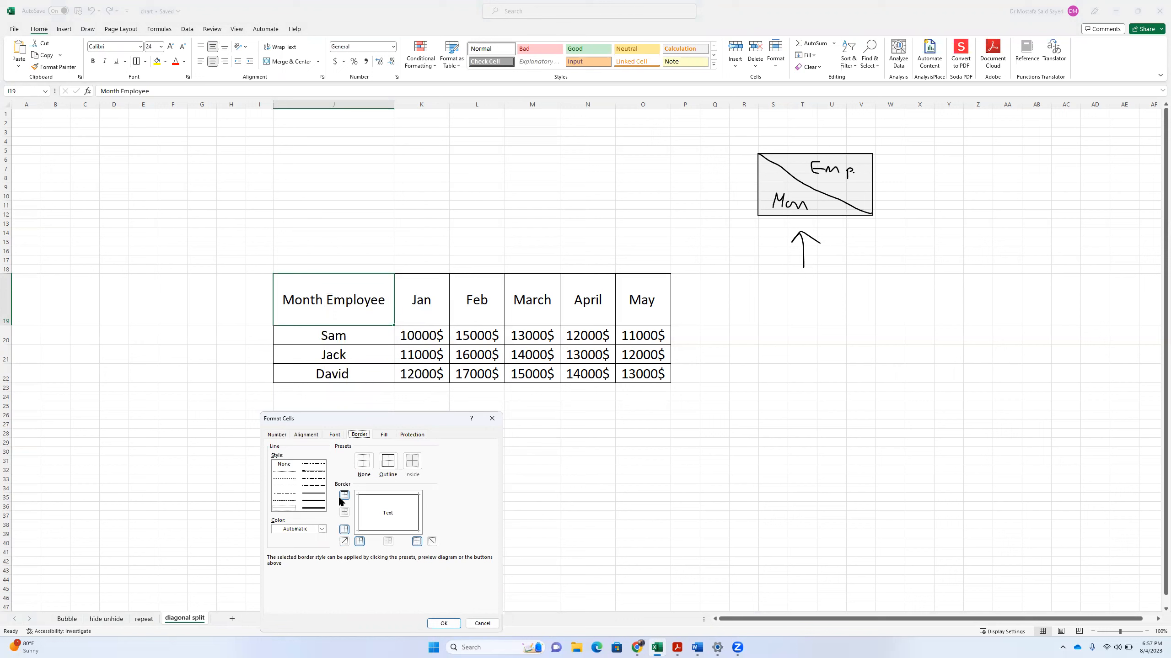
left_click(432, 542)
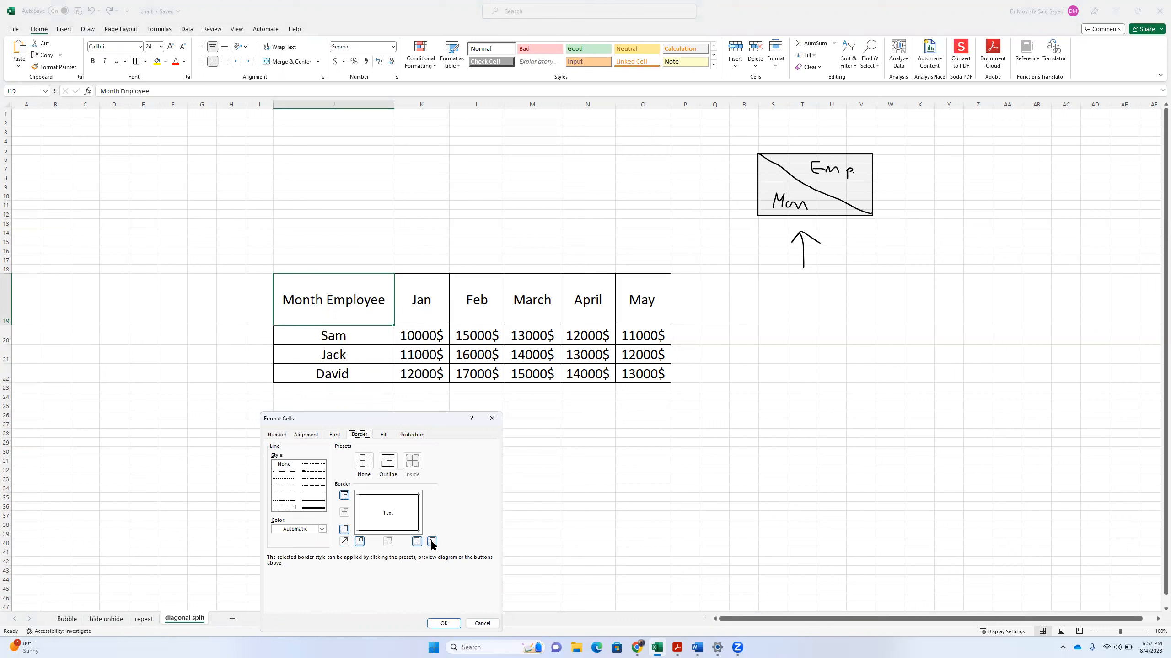
left_click(431, 542)
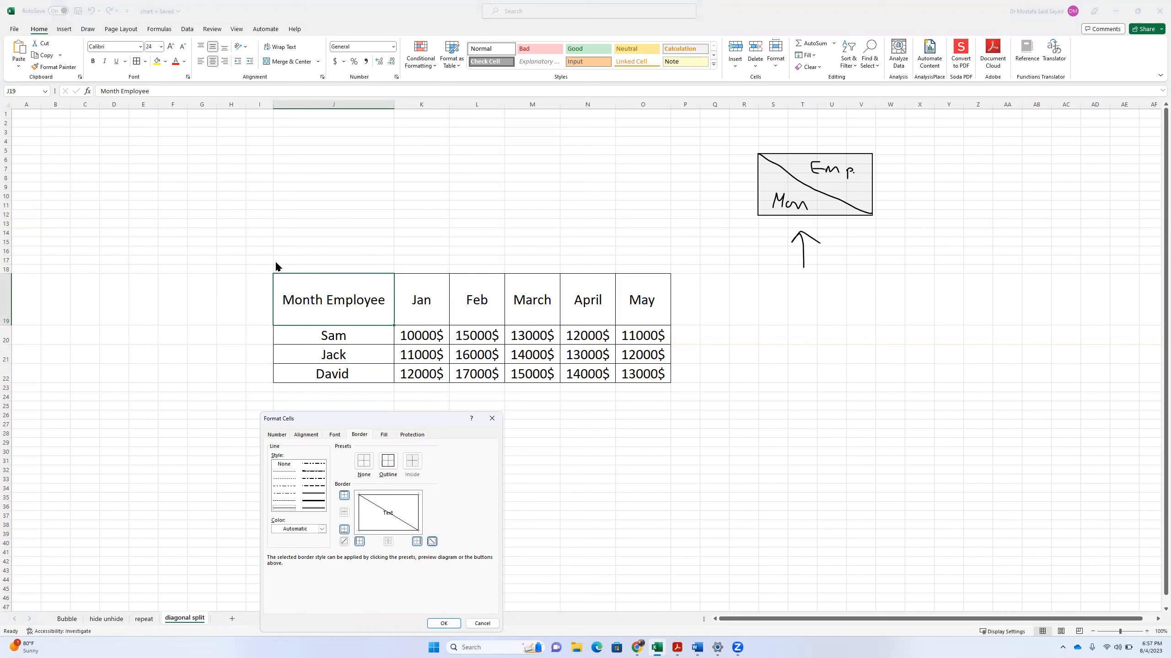
left_click(432, 542)
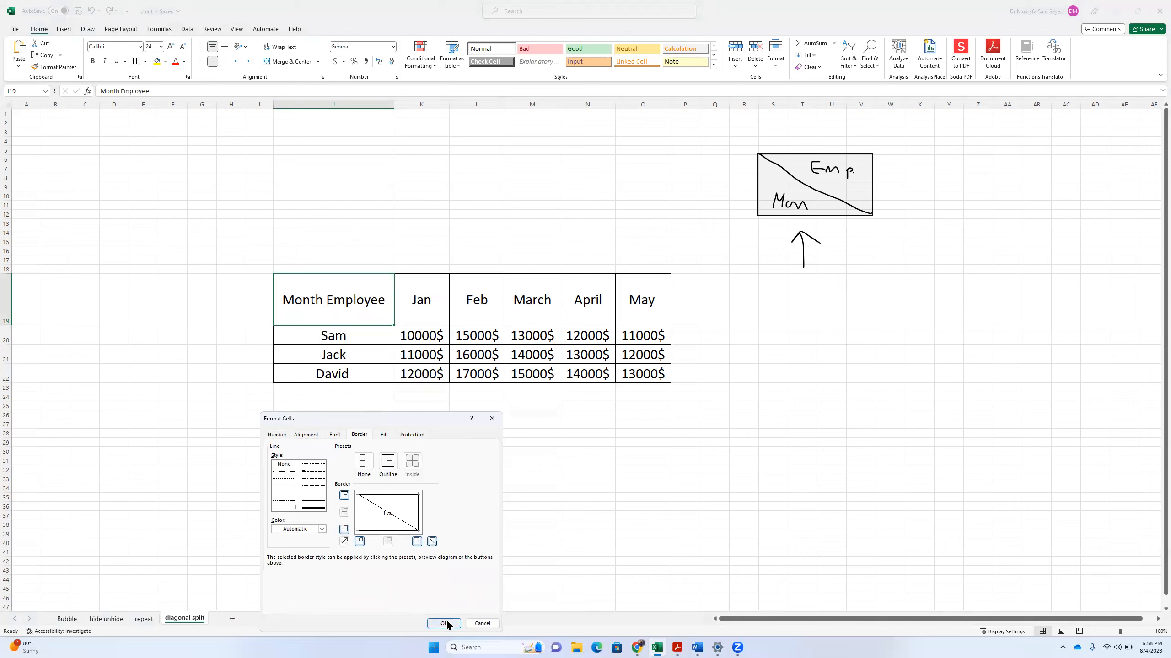
left_click(443, 623)
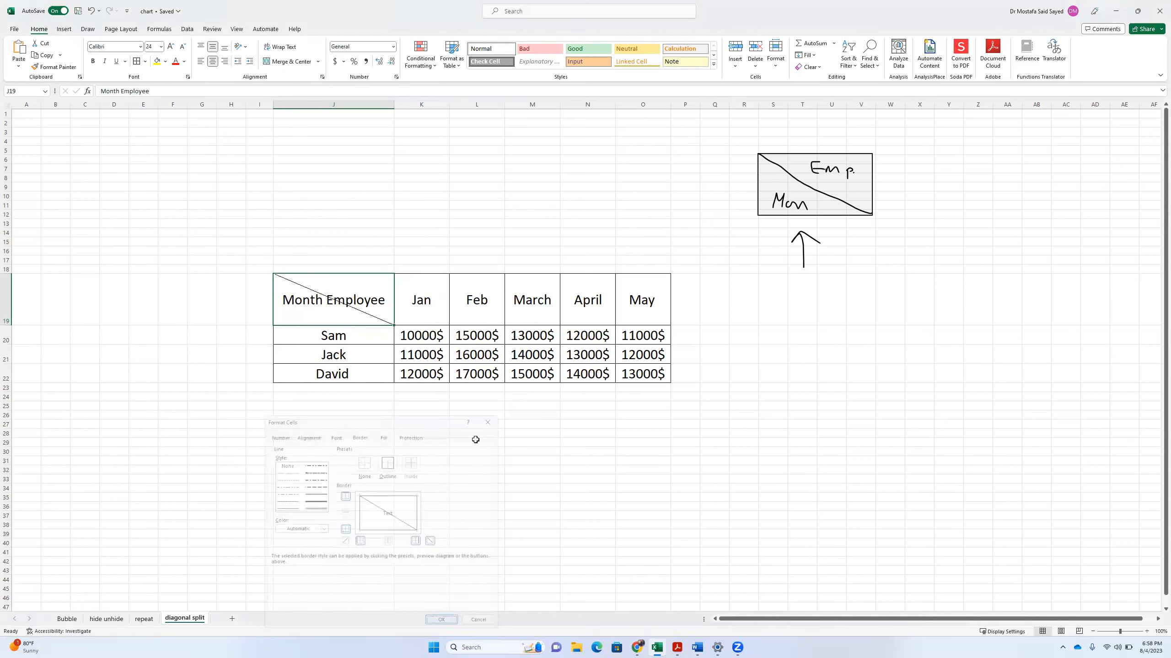
Edit J19 so 'Month' and 'Employee' sit on separate lines.
left_click(441, 620)
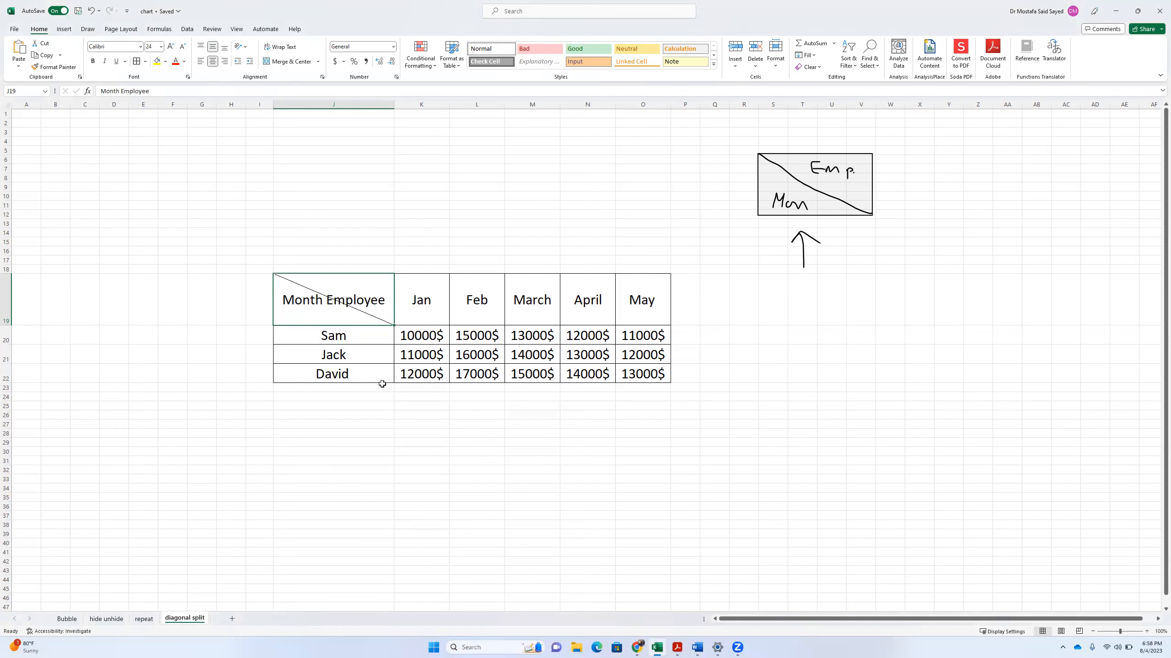
mouse_move(322, 315)
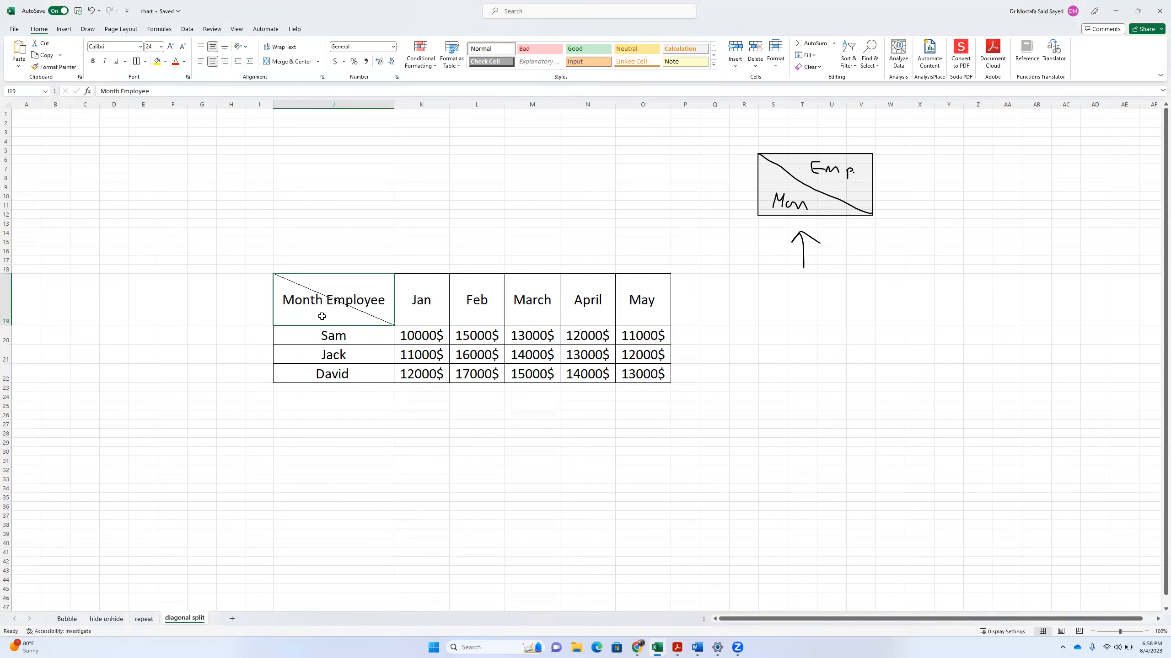
mouse_move(326, 300)
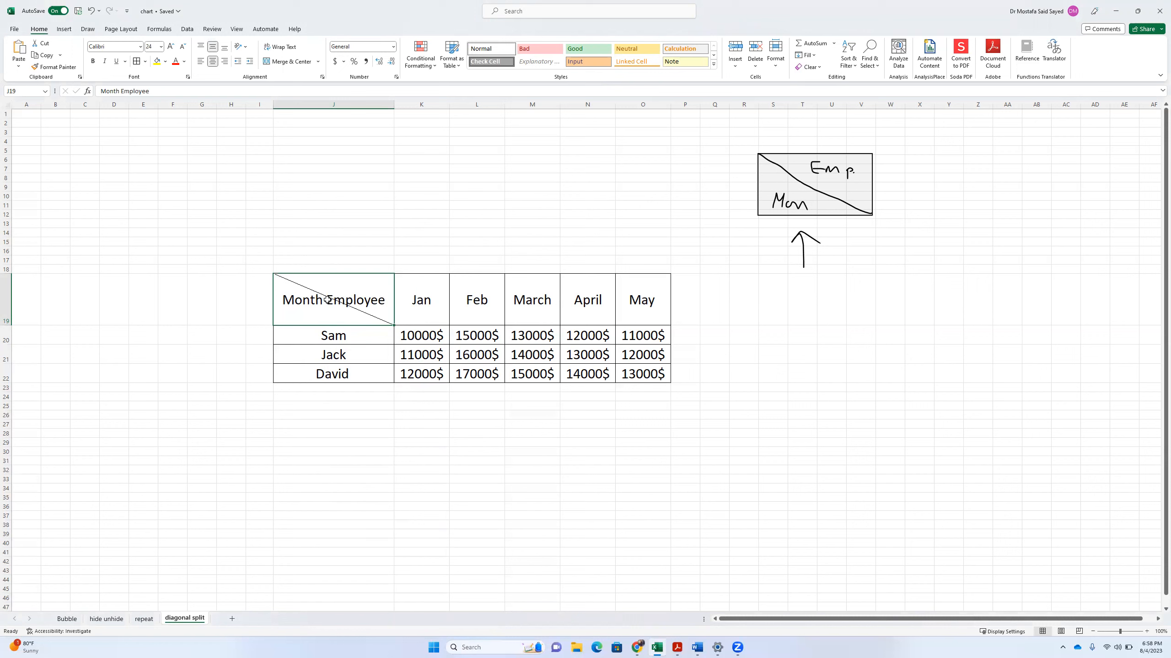
double_click(332, 300)
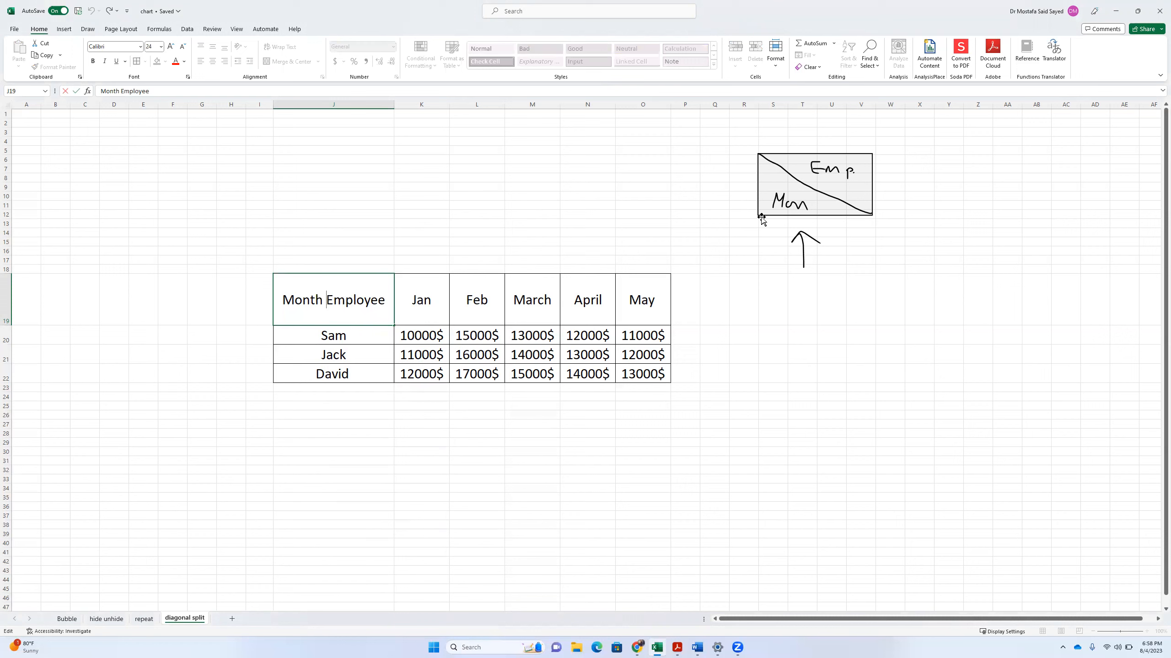
mouse_move(262, 247)
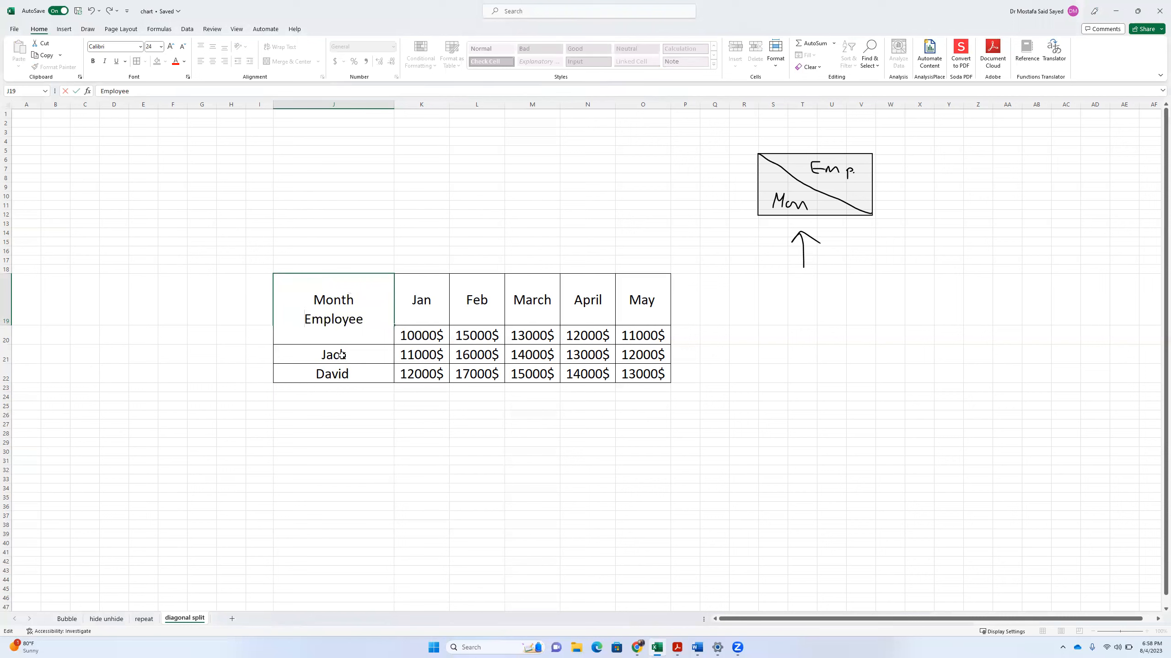
type("Sam")
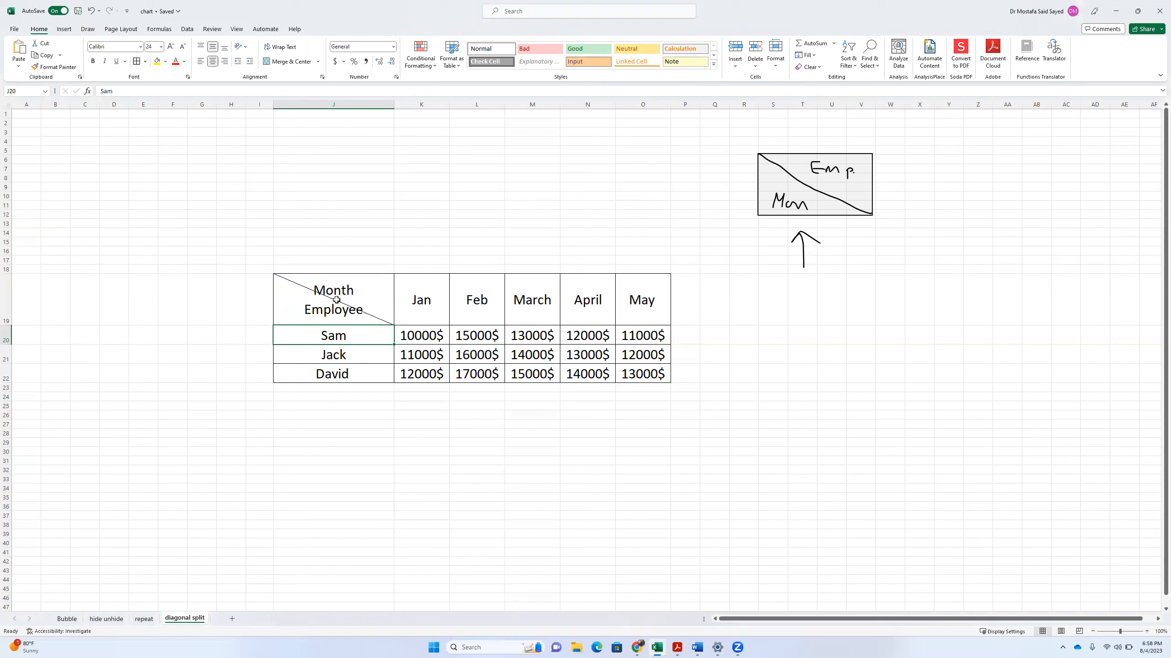
Left-align the two-line J19 header text and reopen the cell for editing.
left_click(333, 299)
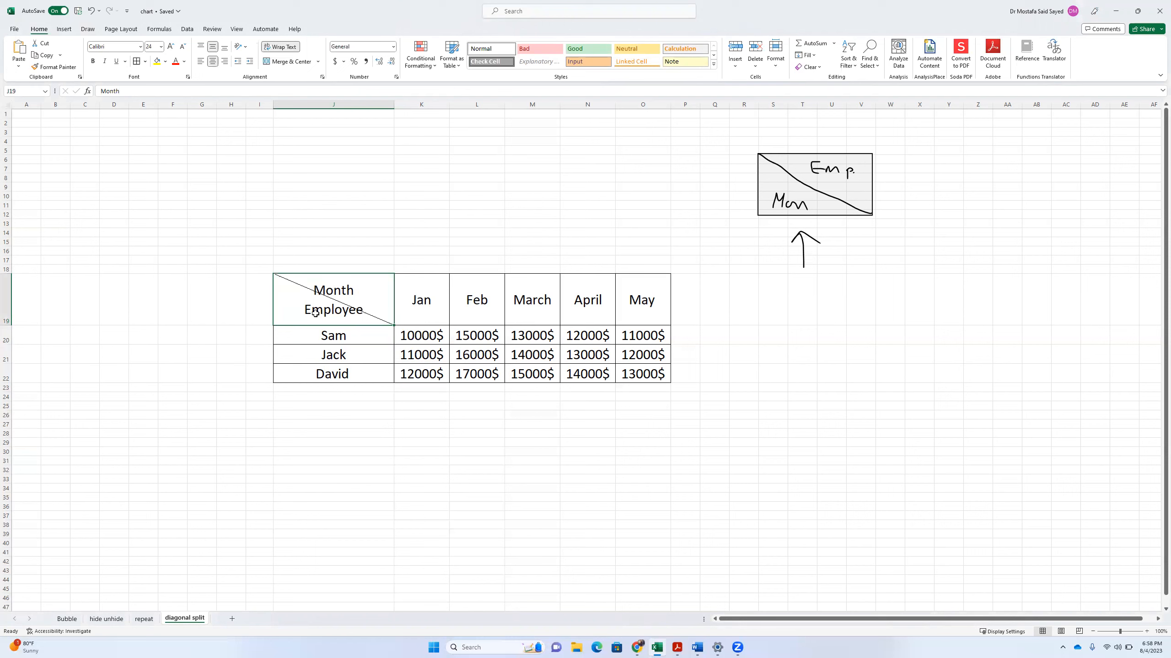
double_click(333, 309)
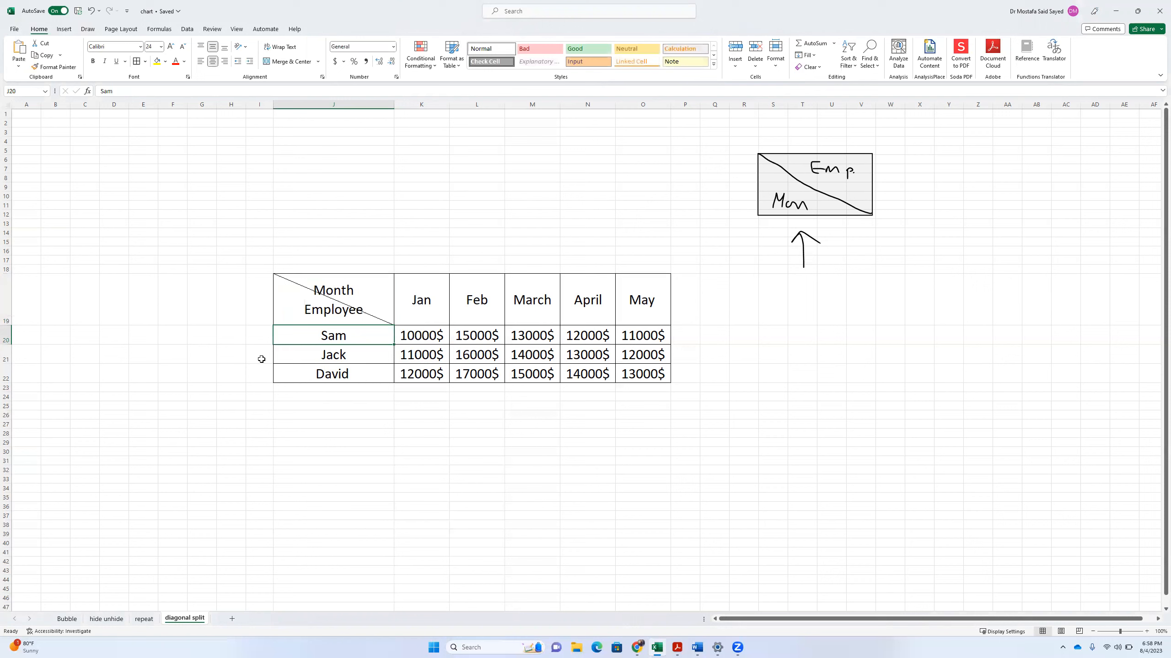
mouse_move(302, 302)
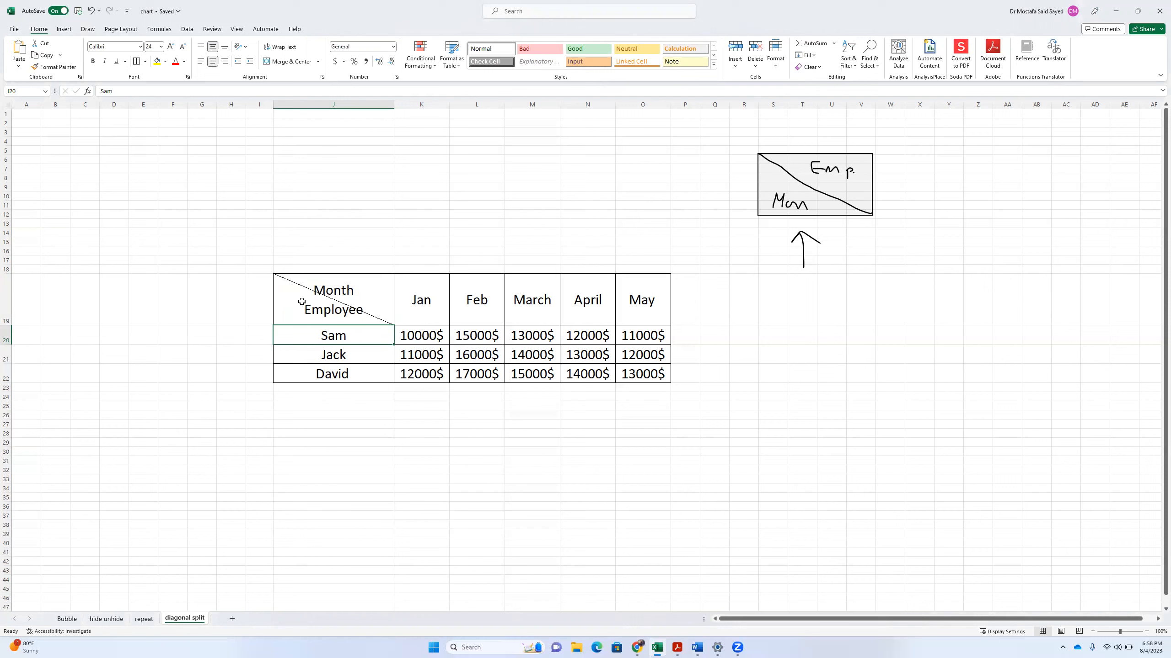
double_click(333, 298)
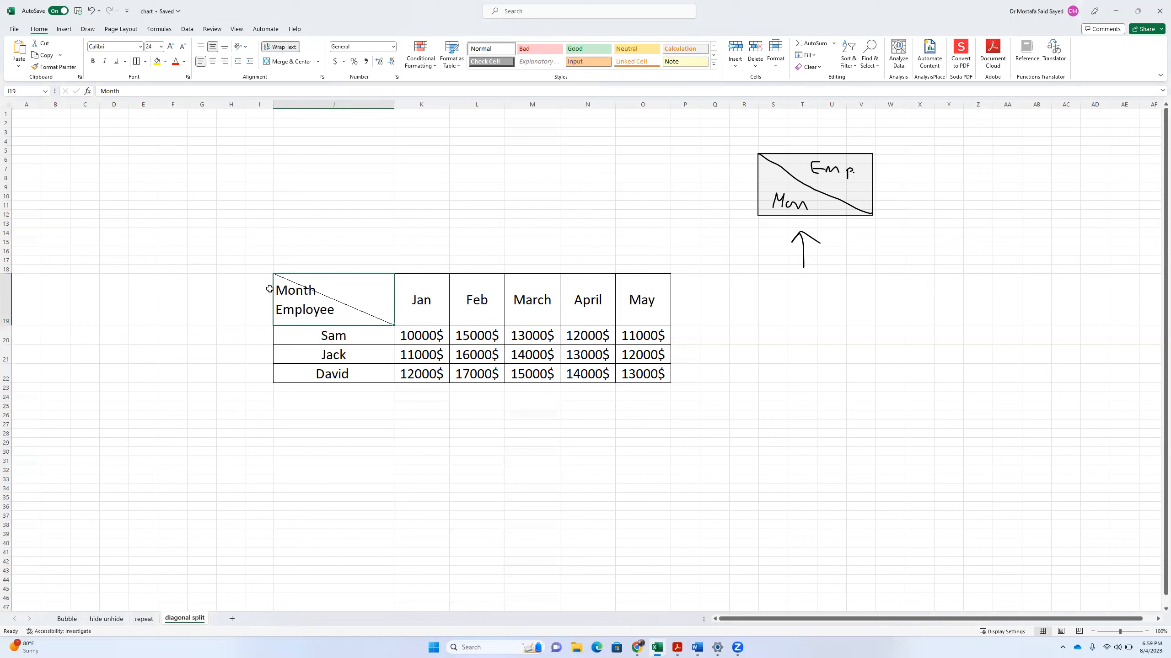
double_click(334, 300)
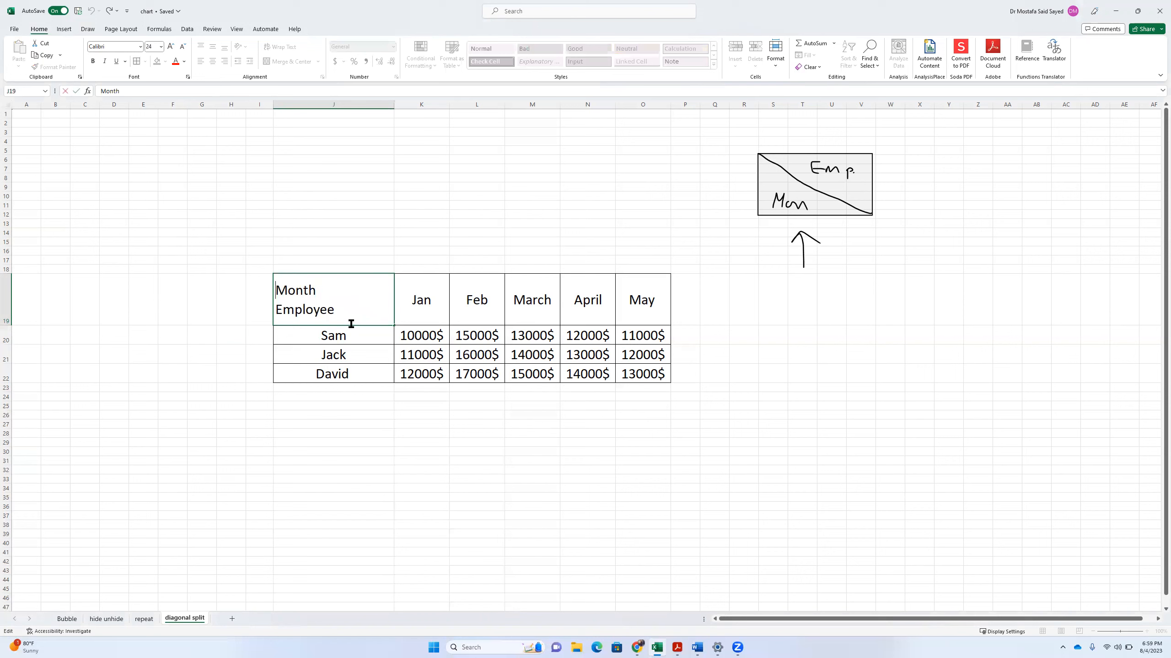